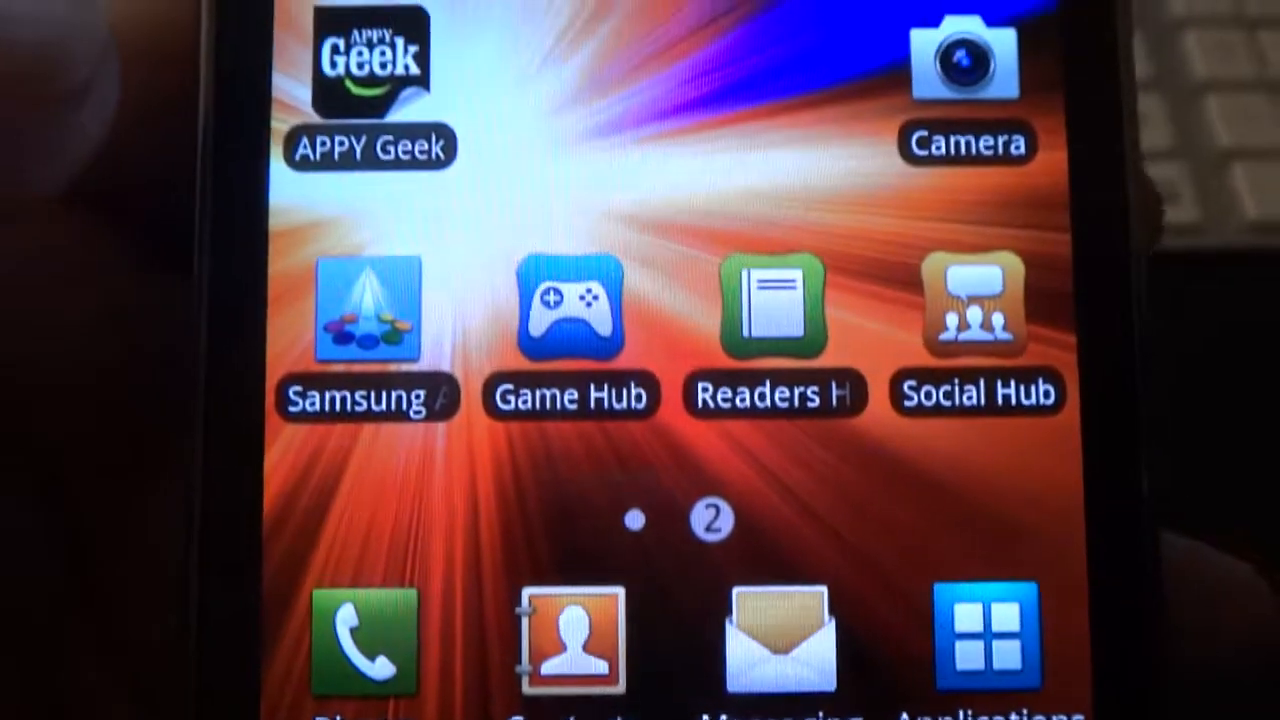
scroll("left", 3)
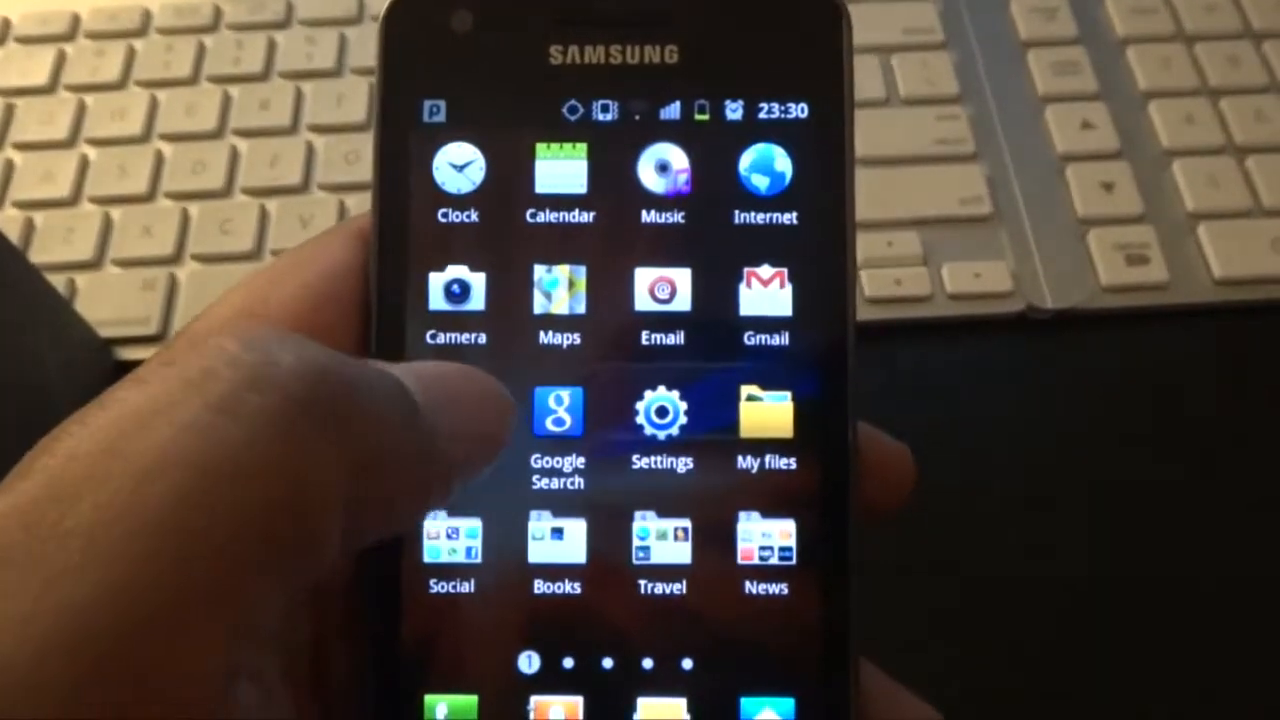
scroll("left", 3)
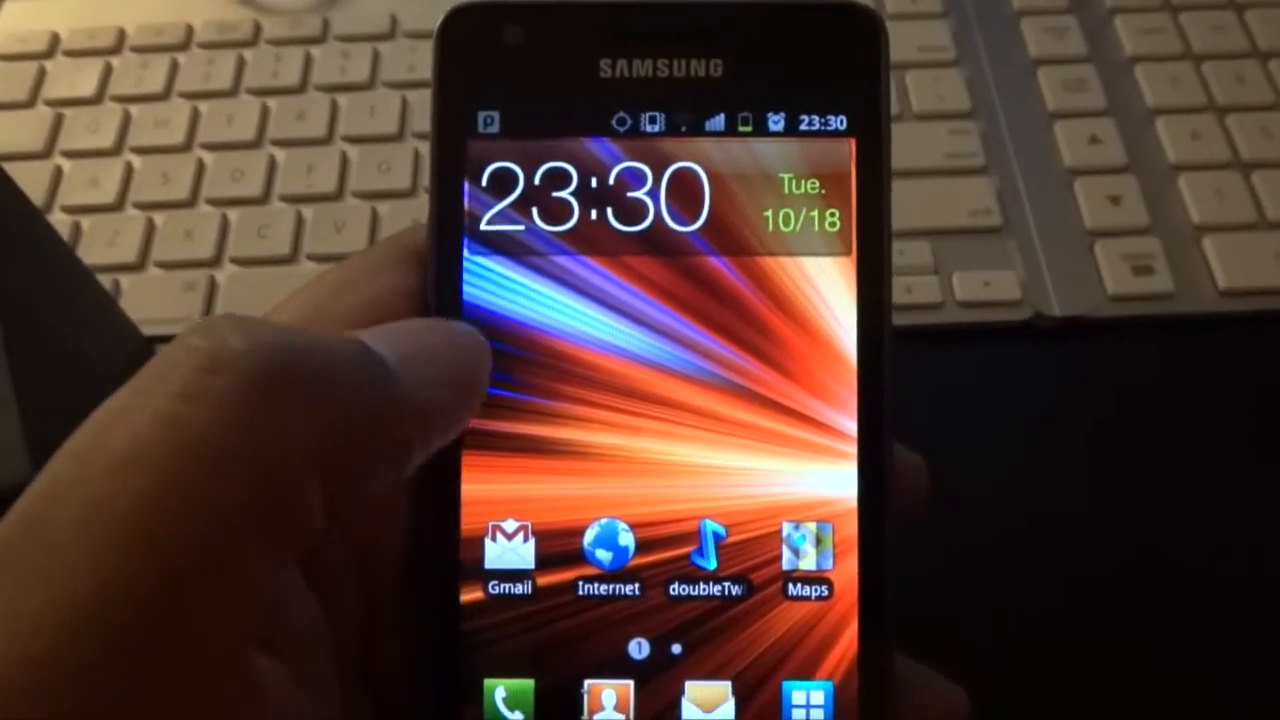
scroll("left", 3)
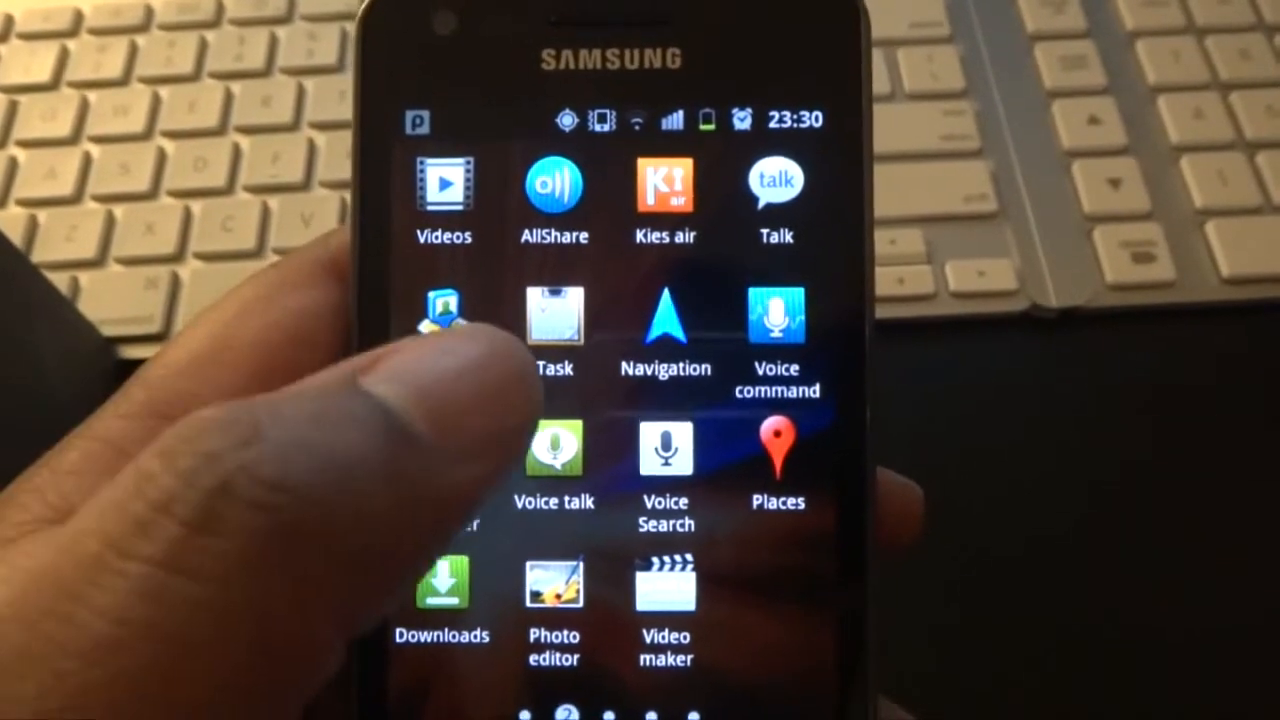
scroll("left", 3)
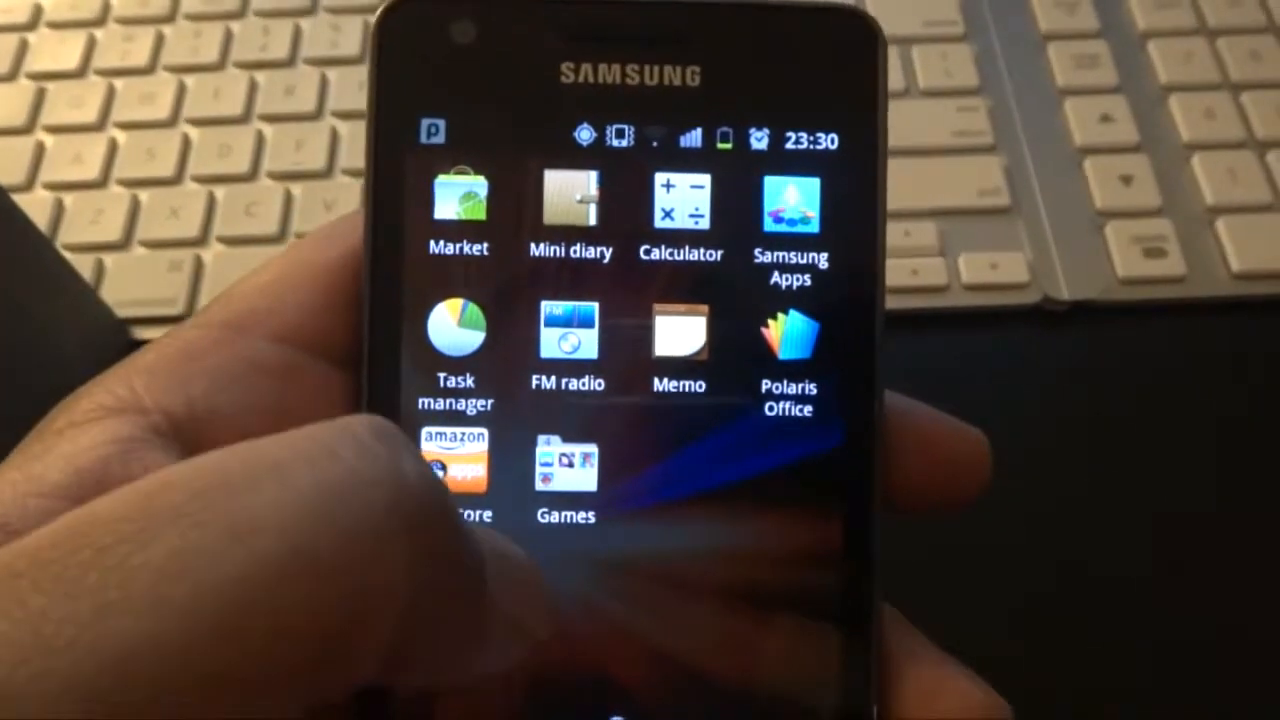
scroll("left", 3)
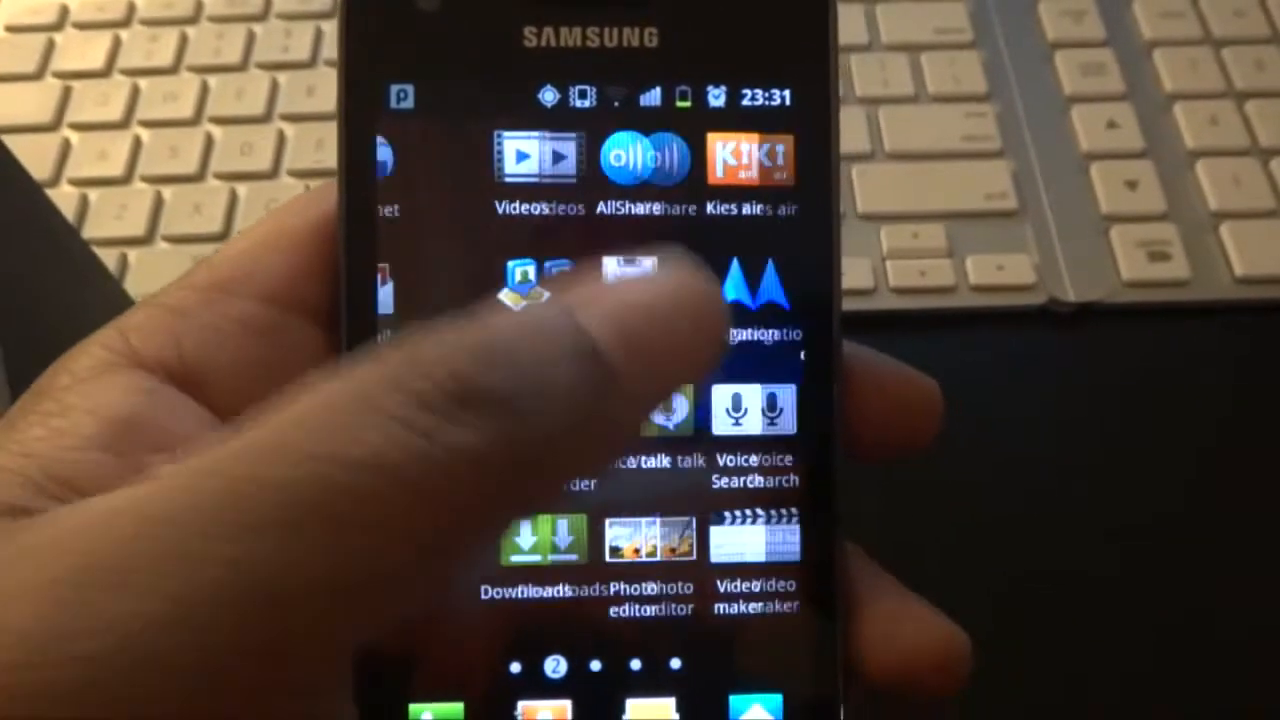